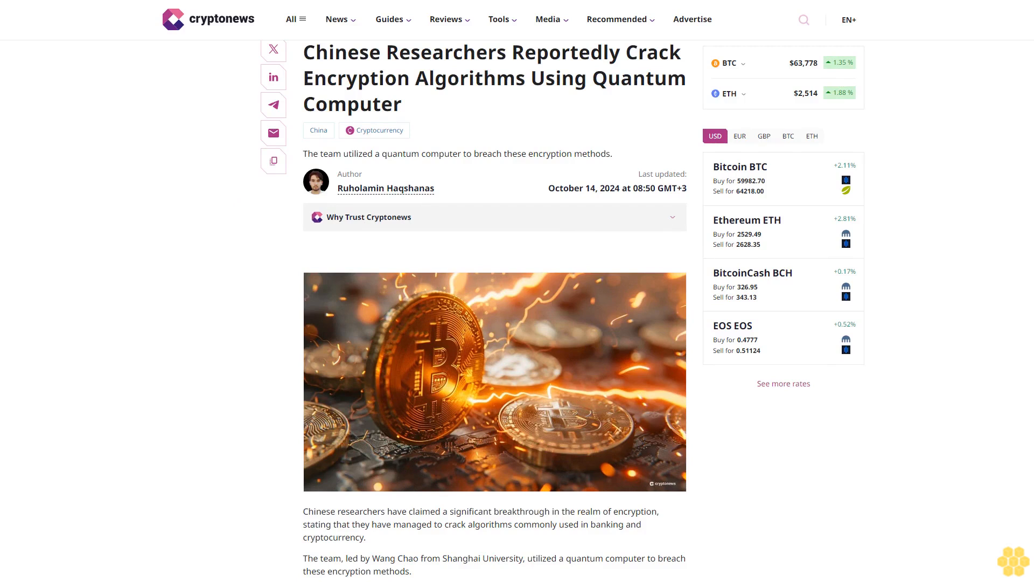
{"action": "scroll", "scroll_direction": "down", "scroll_amount": 3}
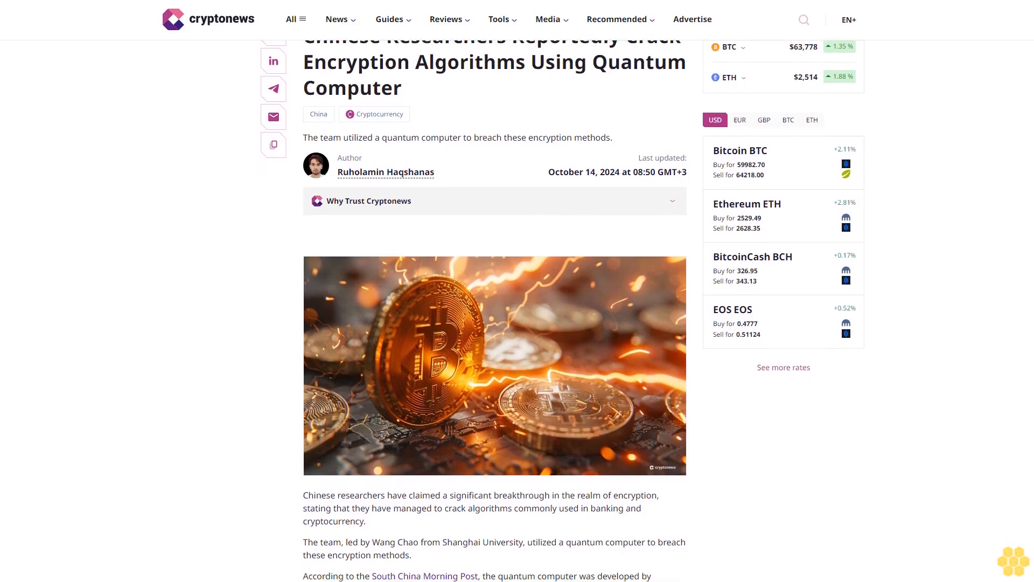
{"action": "scroll", "scroll_direction": "down", "scroll_amount": 3}
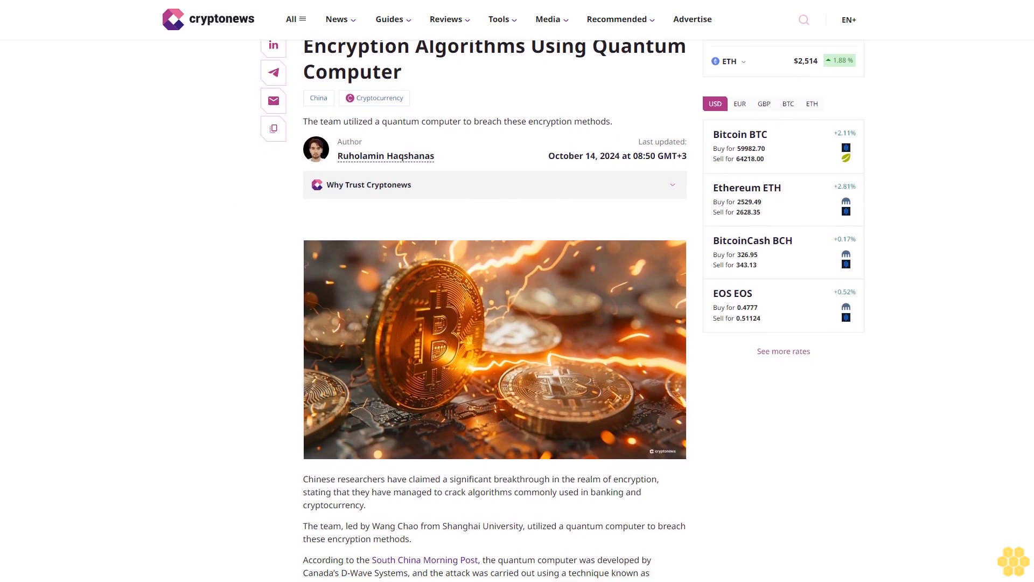
{"action": "scroll", "scroll_direction": "down", "scroll_amount": 3}
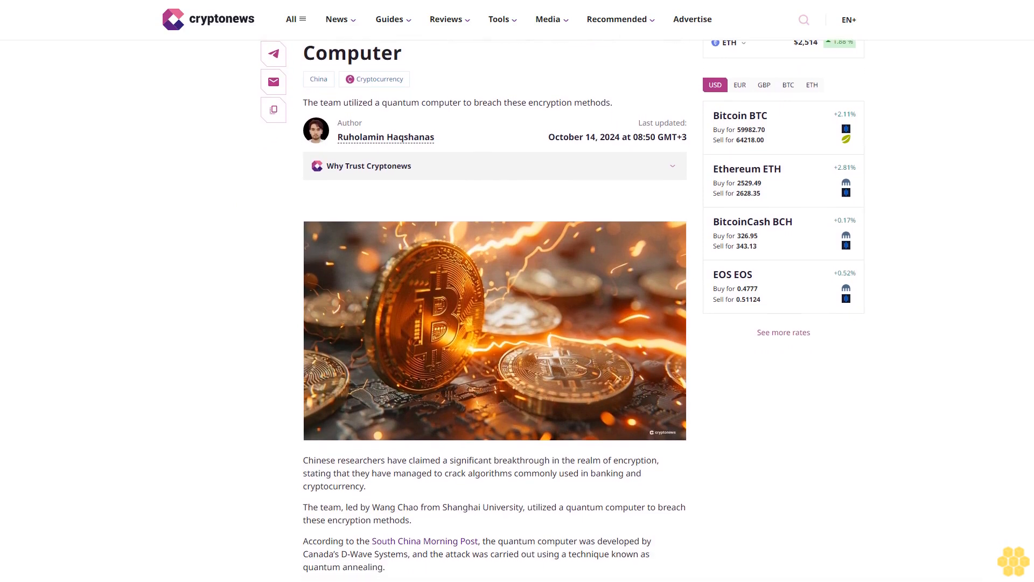
{"action": "scroll", "scroll_direction": "down", "scroll_amount": 3}
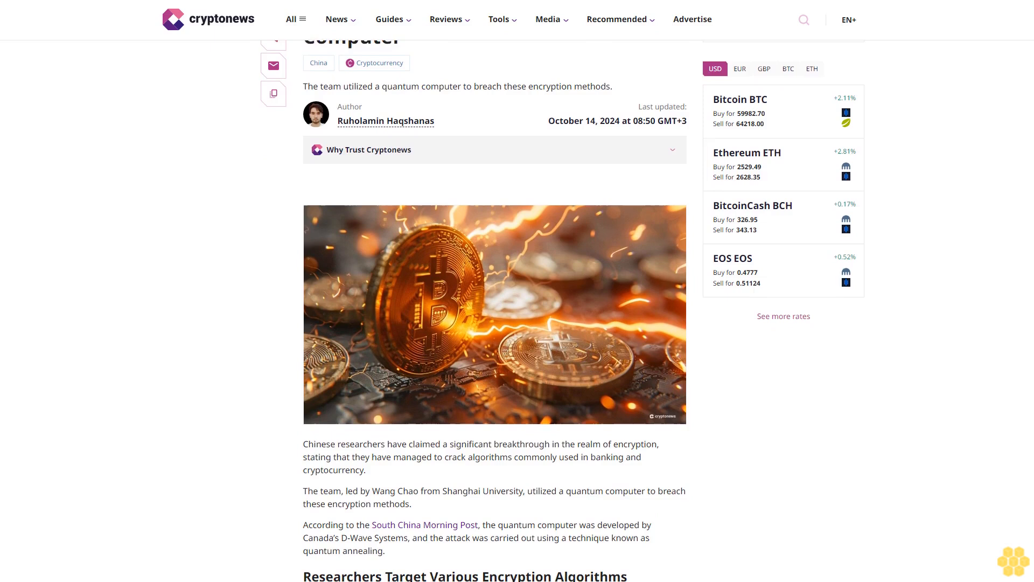
{"action": "scroll", "scroll_direction": "down", "scroll_amount": 3}
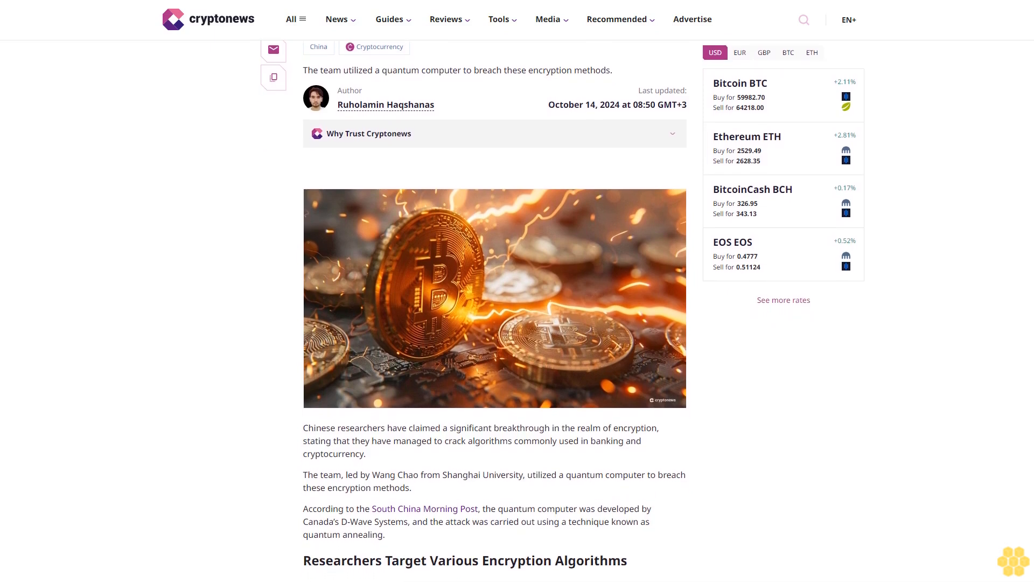
{"action": "scroll", "scroll_direction": "down", "scroll_amount": 3}
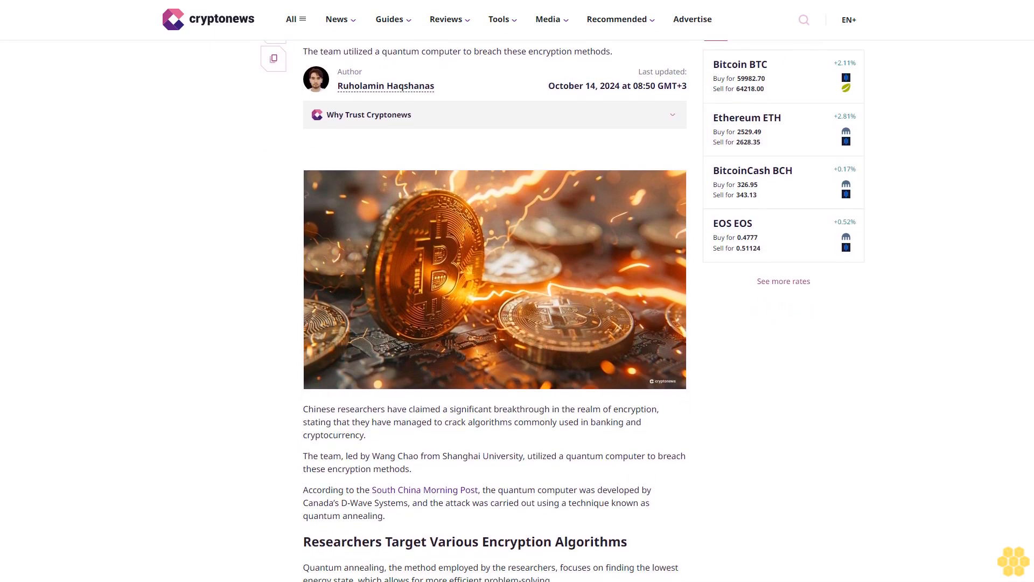
{"action": "scroll", "scroll_direction": "down", "scroll_amount": 3}
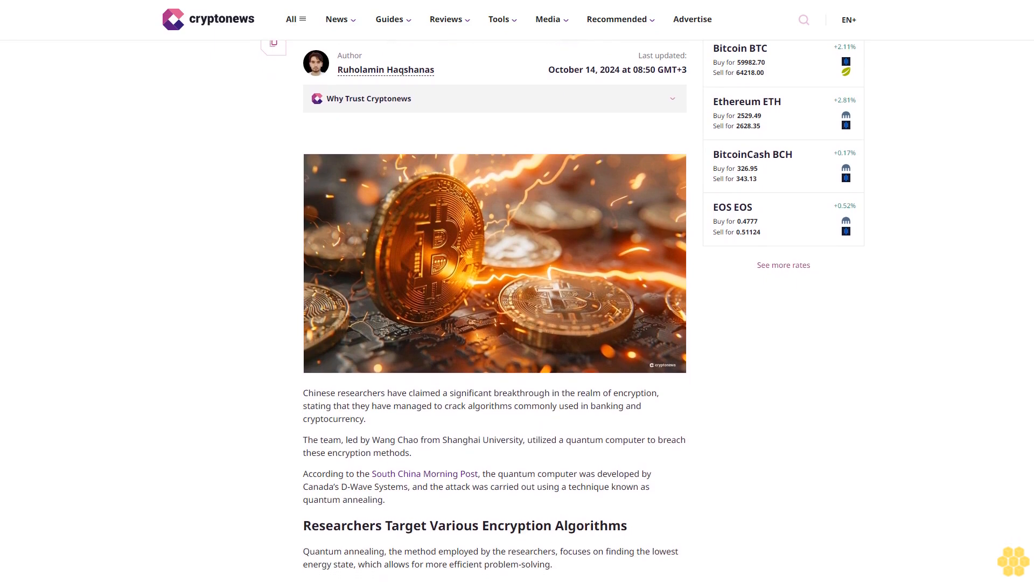
{"action": "scroll", "scroll_direction": "down", "scroll_amount": 3}
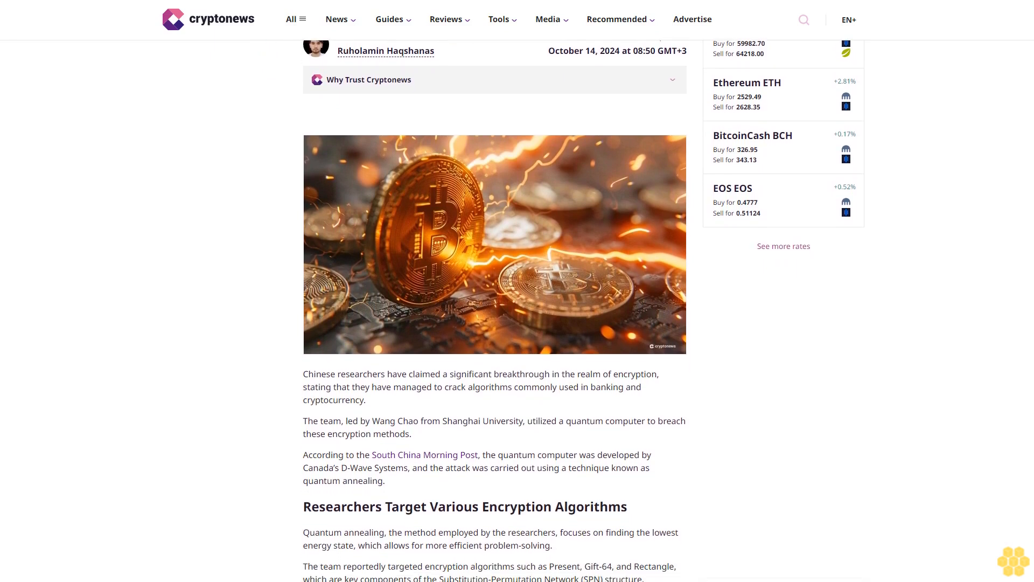
{"action": "scroll", "scroll_direction": "down", "scroll_amount": 3}
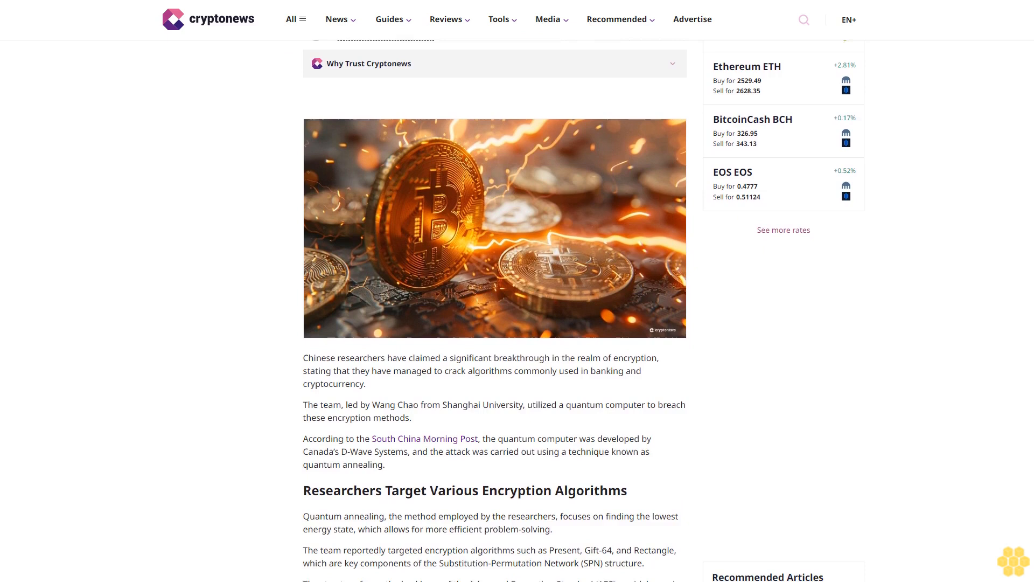
{"action": "scroll", "scroll_direction": "down", "scroll_amount": 3}
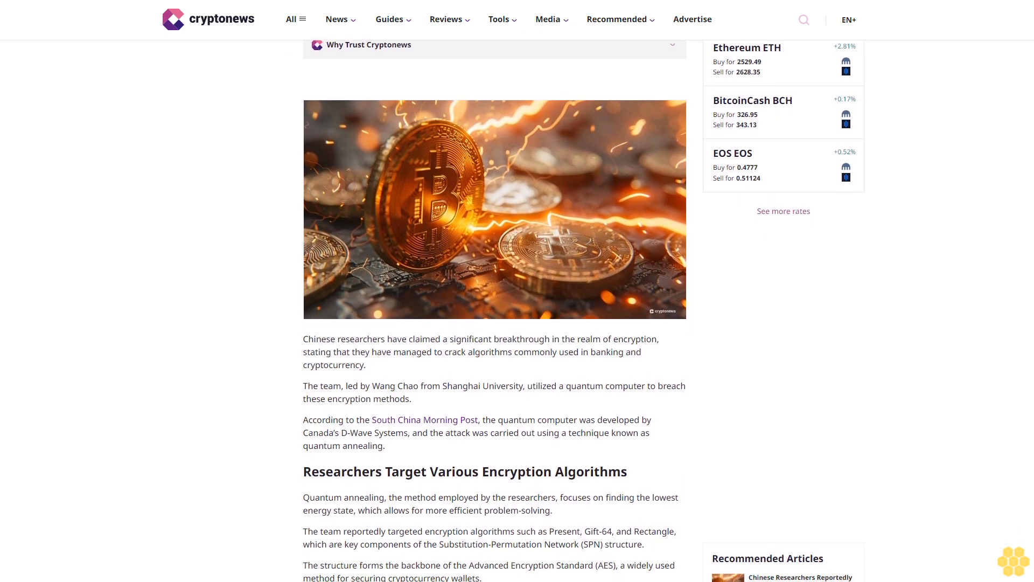
{"action": "scroll", "scroll_direction": "down", "scroll_amount": 3}
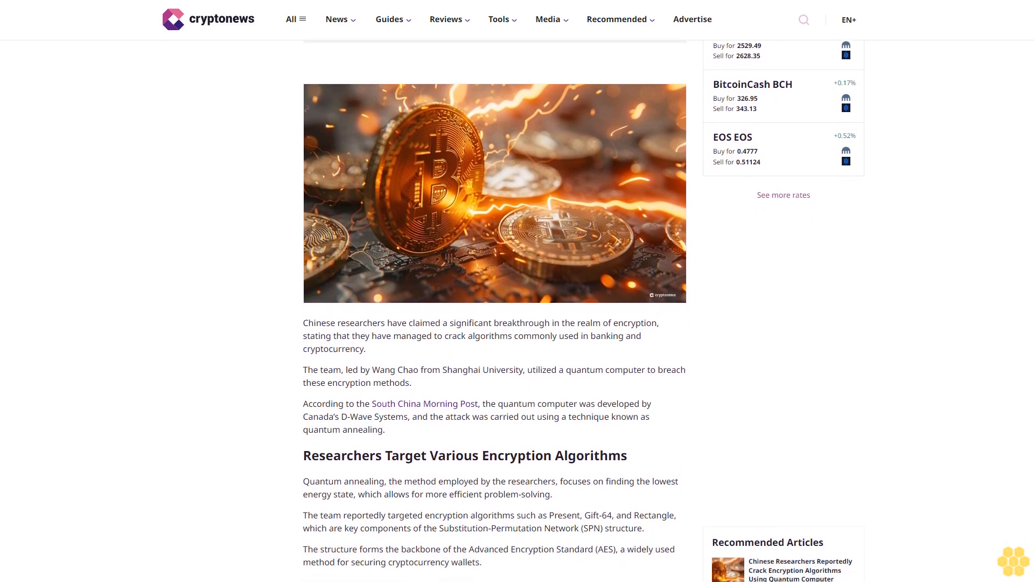
{"action": "scroll", "scroll_direction": "down", "scroll_amount": 3}
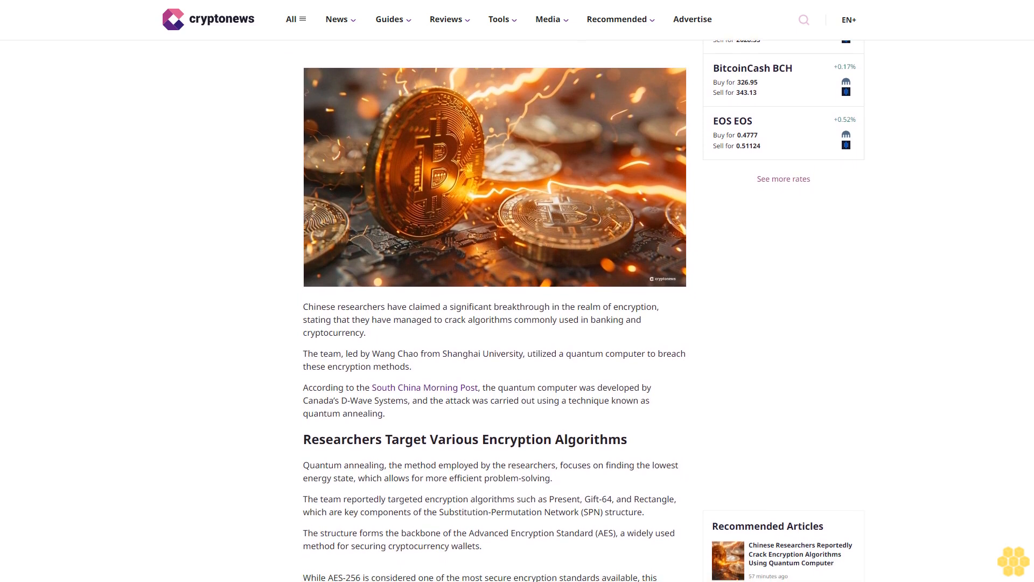
{"action": "scroll", "scroll_direction": "down", "scroll_amount": 3}
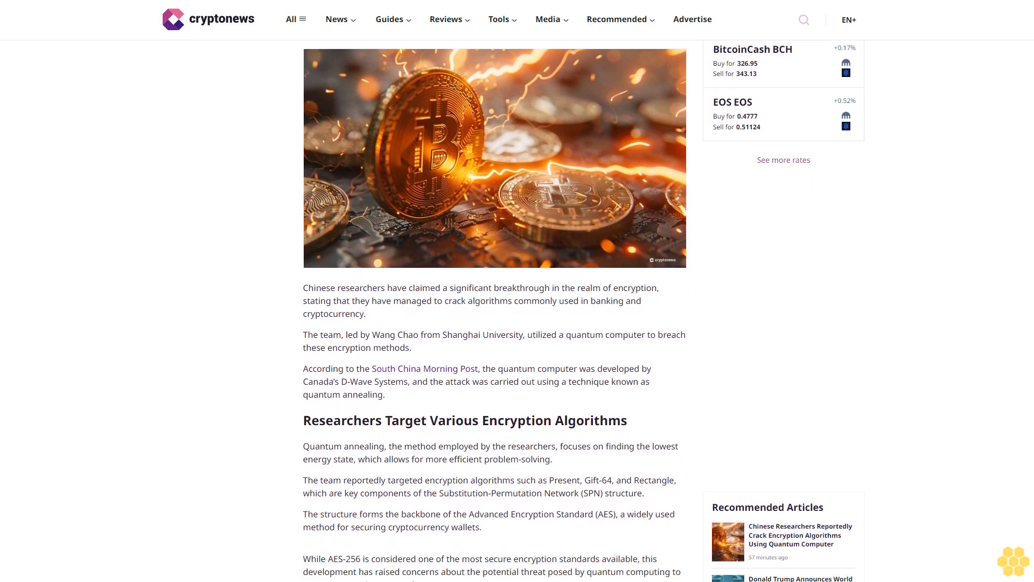
{"action": "scroll", "scroll_direction": "down", "scroll_amount": 3}
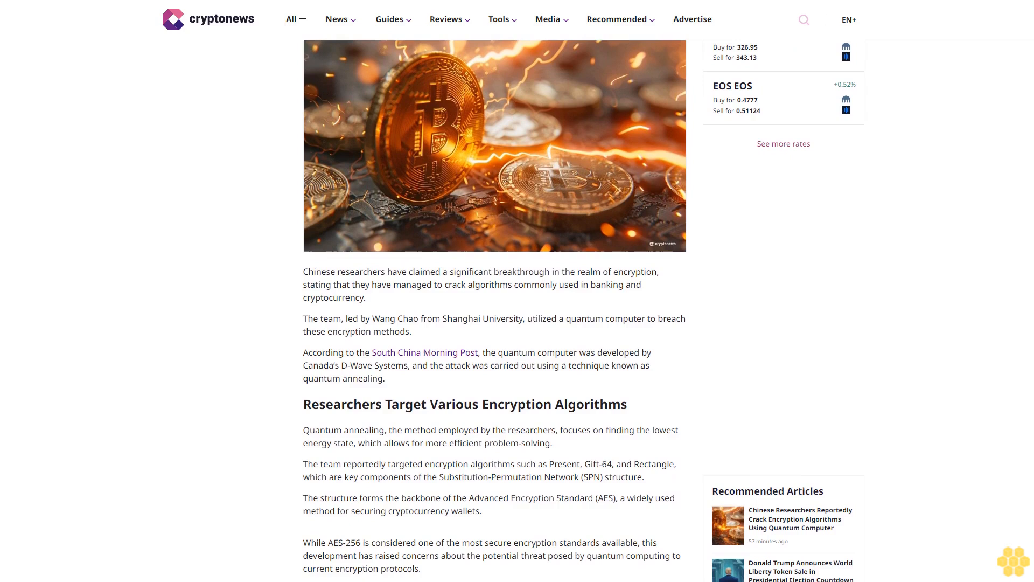
{"action": "scroll", "scroll_direction": "down", "scroll_amount": 3}
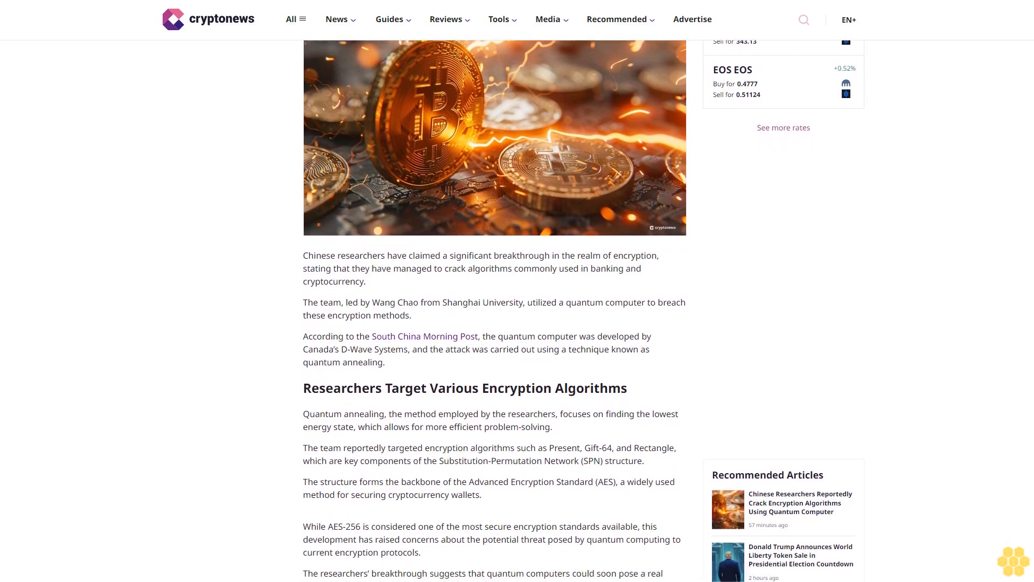
{"action": "scroll", "scroll_direction": "down", "scroll_amount": 3}
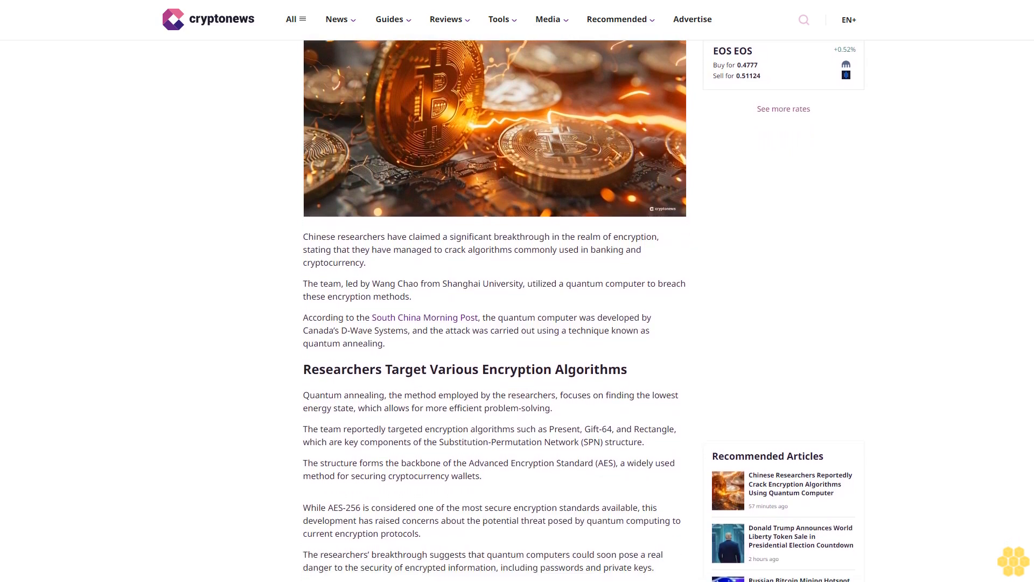
{"action": "scroll", "scroll_direction": "down", "scroll_amount": 3}
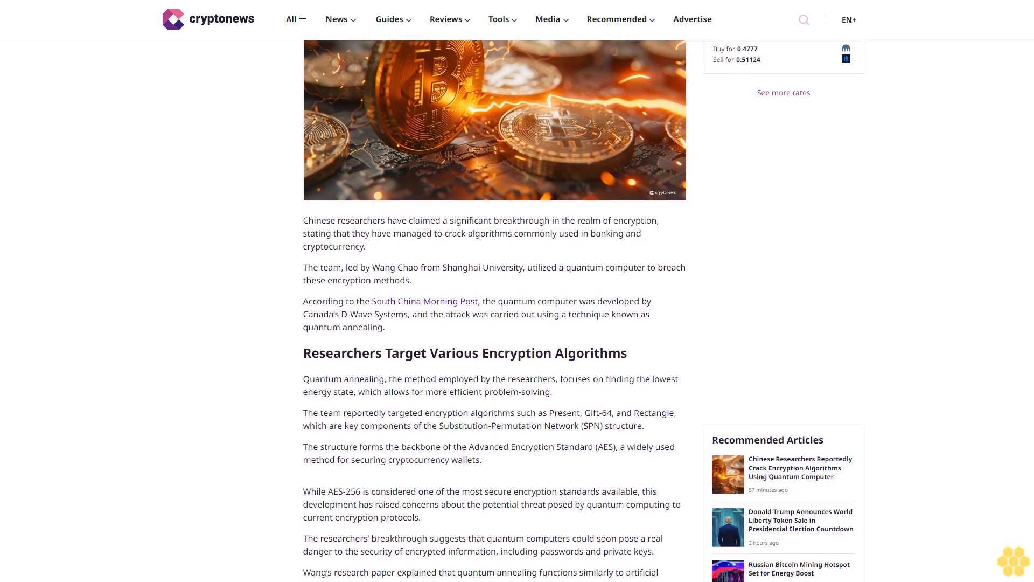
{"action": "scroll", "scroll_direction": "down", "scroll_amount": 3}
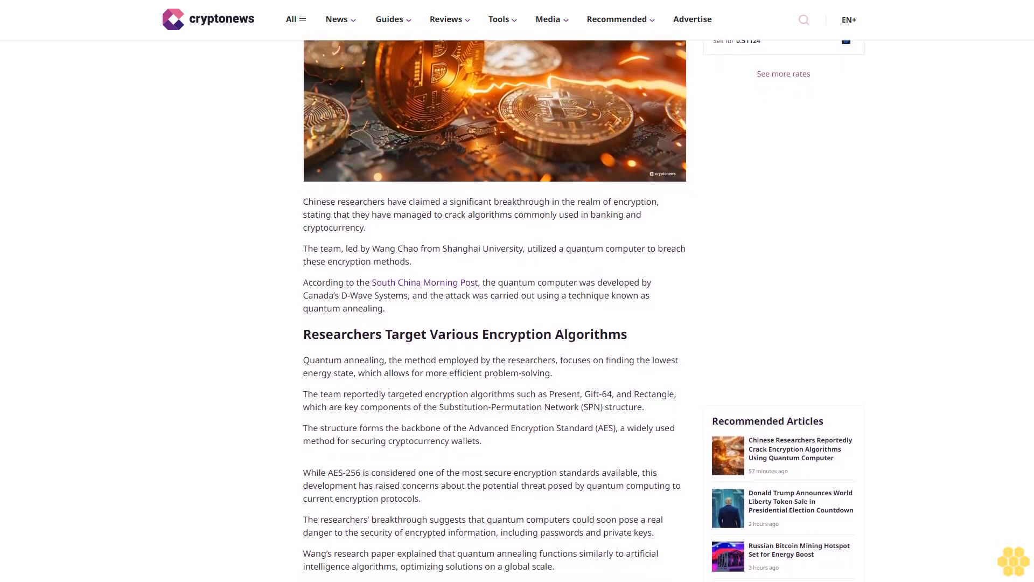
{"action": "scroll", "scroll_direction": "down", "scroll_amount": 3}
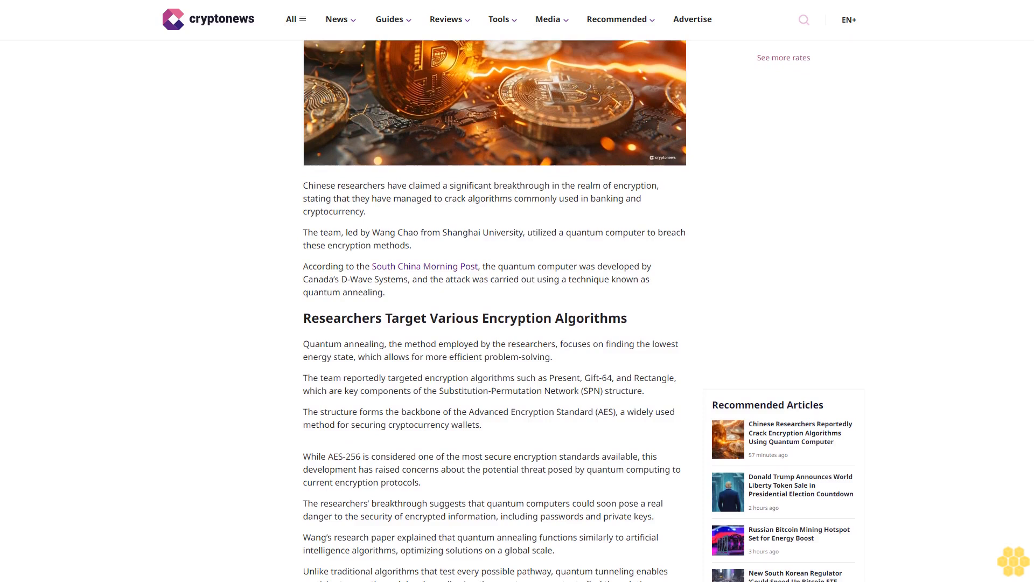
{"action": "scroll", "scroll_direction": "down", "scroll_amount": 3}
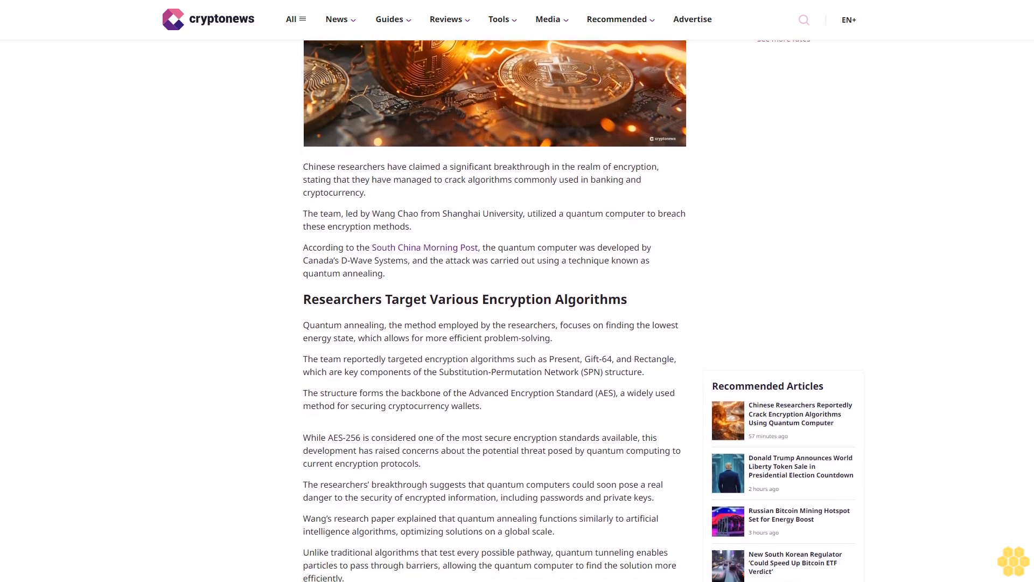
{"action": "scroll", "scroll_direction": "down", "scroll_amount": 3}
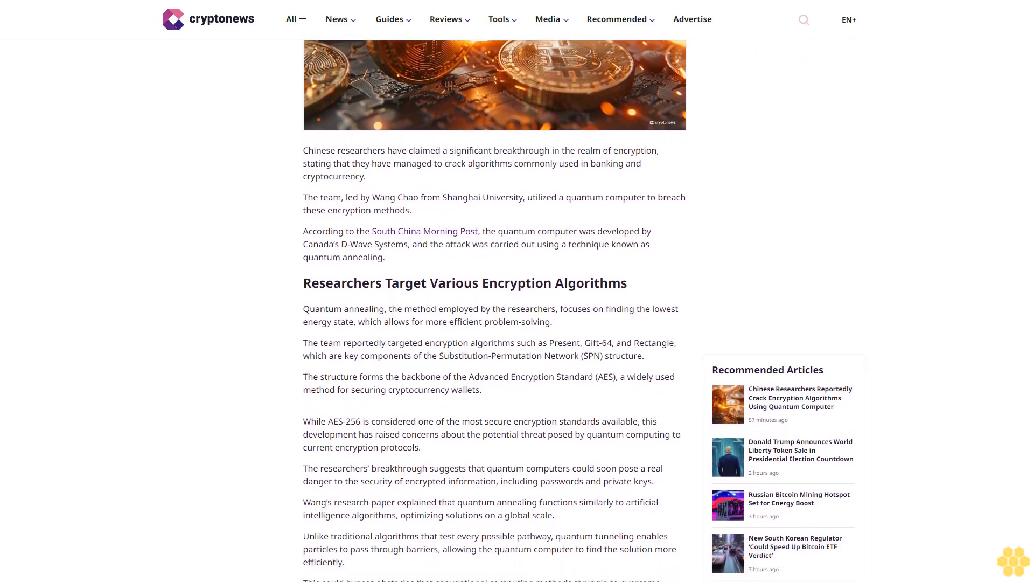
{"action": "scroll", "scroll_direction": "down", "scroll_amount": 3}
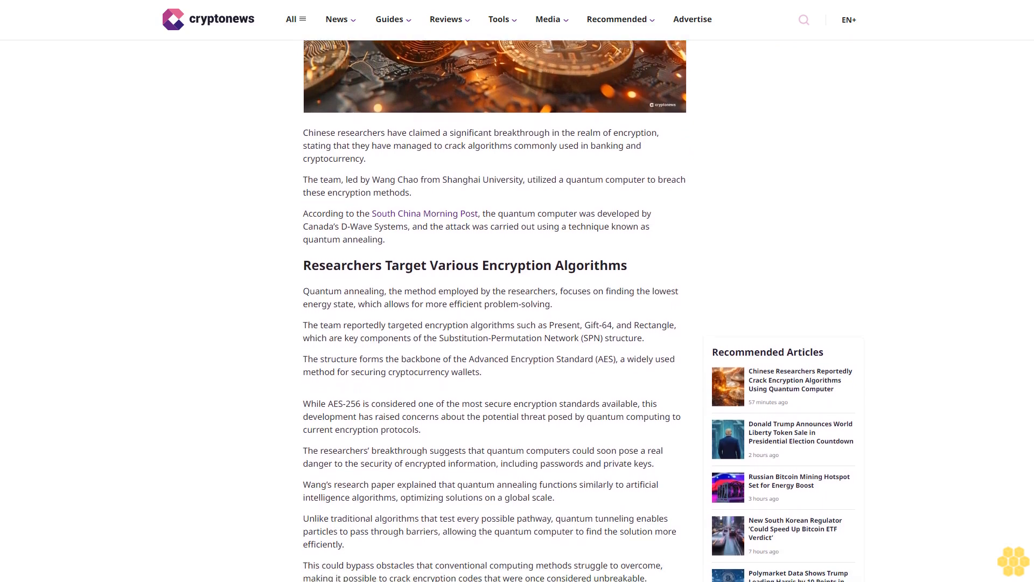
{"action": "scroll", "scroll_direction": "down", "scroll_amount": 3}
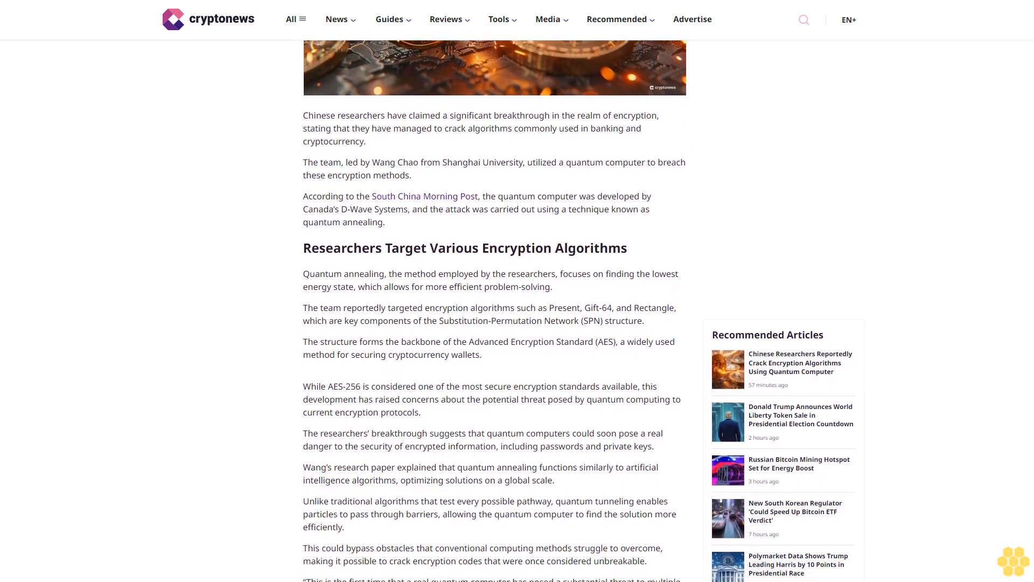
{"action": "scroll", "scroll_direction": "down", "scroll_amount": 3}
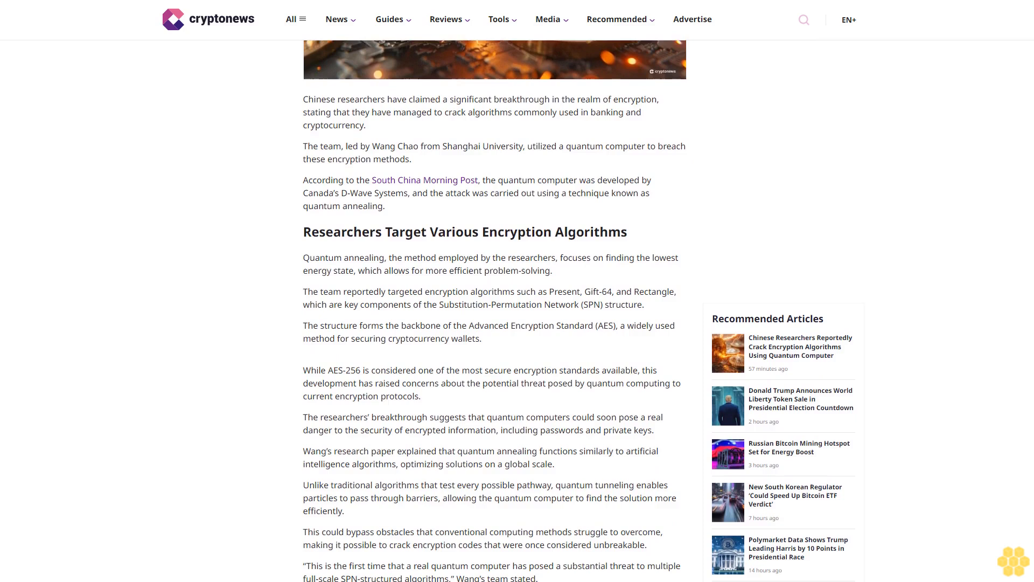
{"action": "scroll", "scroll_direction": "down", "scroll_amount": 3}
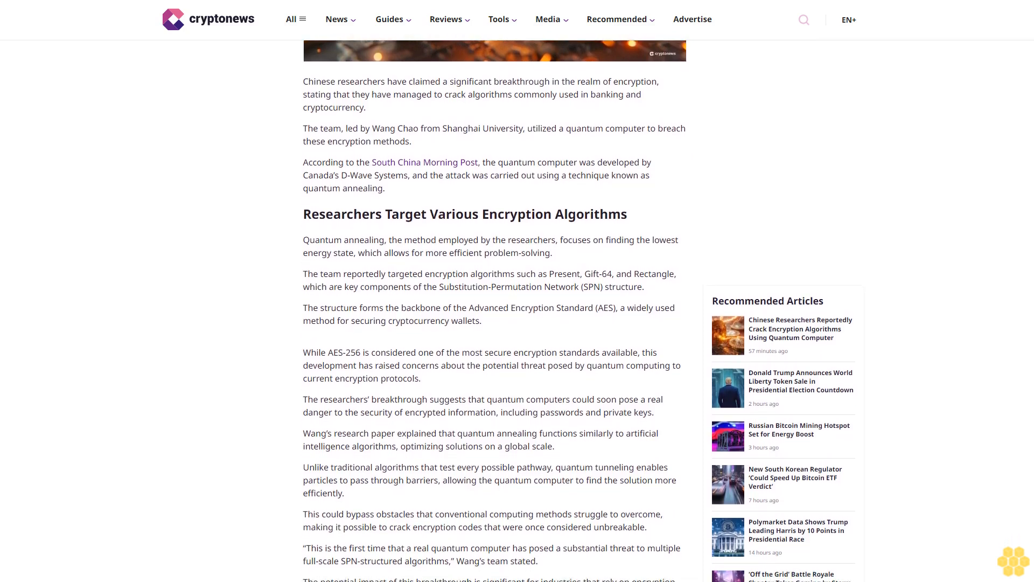
{"action": "scroll", "scroll_direction": "down", "scroll_amount": 3}
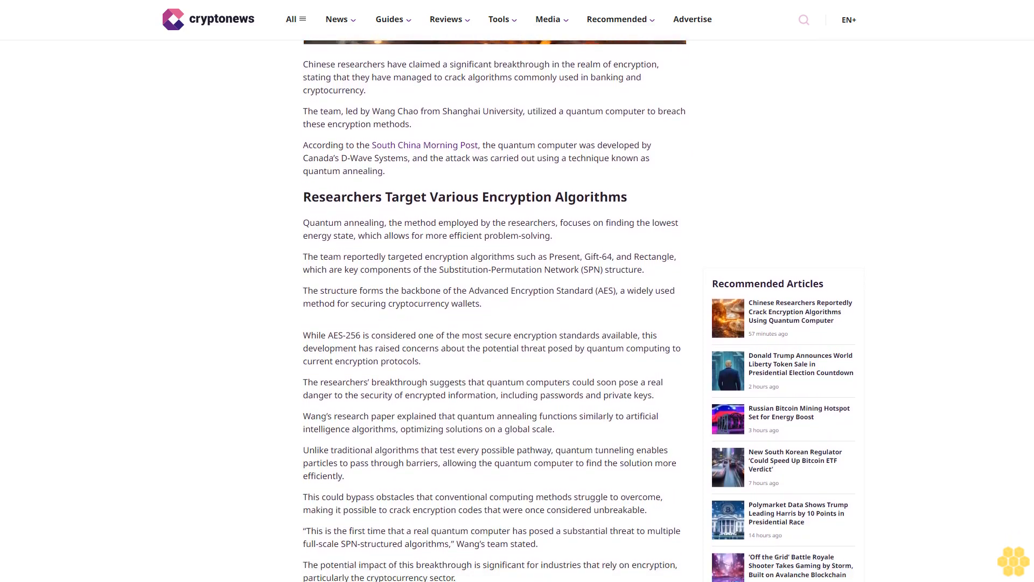
{"action": "scroll", "scroll_direction": "down", "scroll_amount": 3}
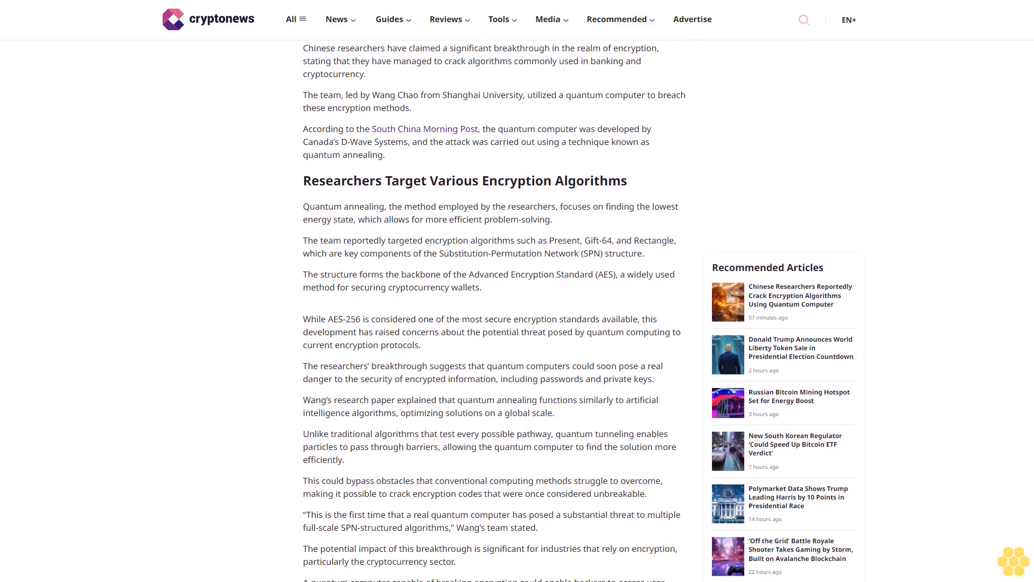
{"action": "scroll", "scroll_direction": "down", "scroll_amount": 3}
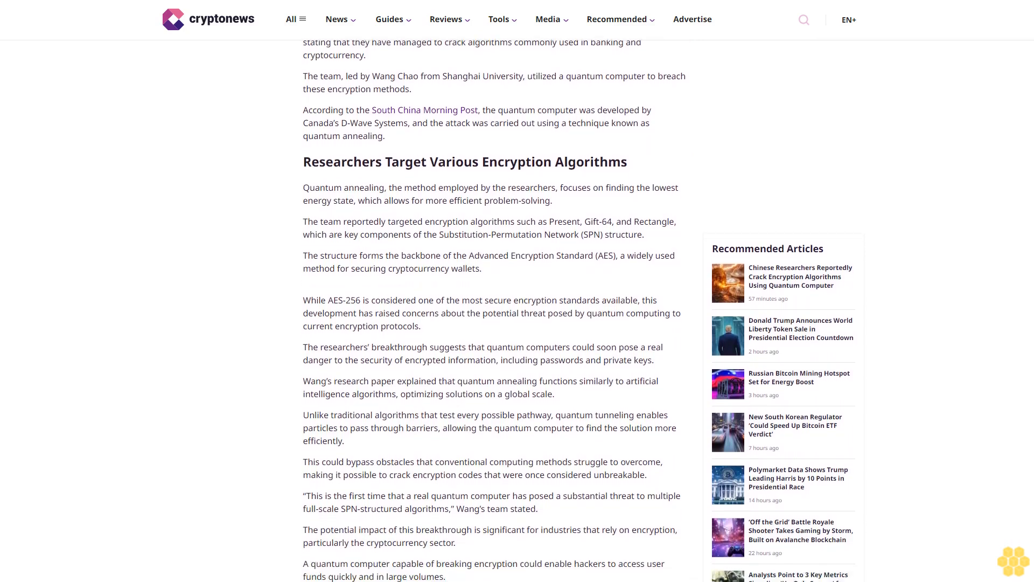
{"action": "scroll", "scroll_direction": "down", "scroll_amount": 3}
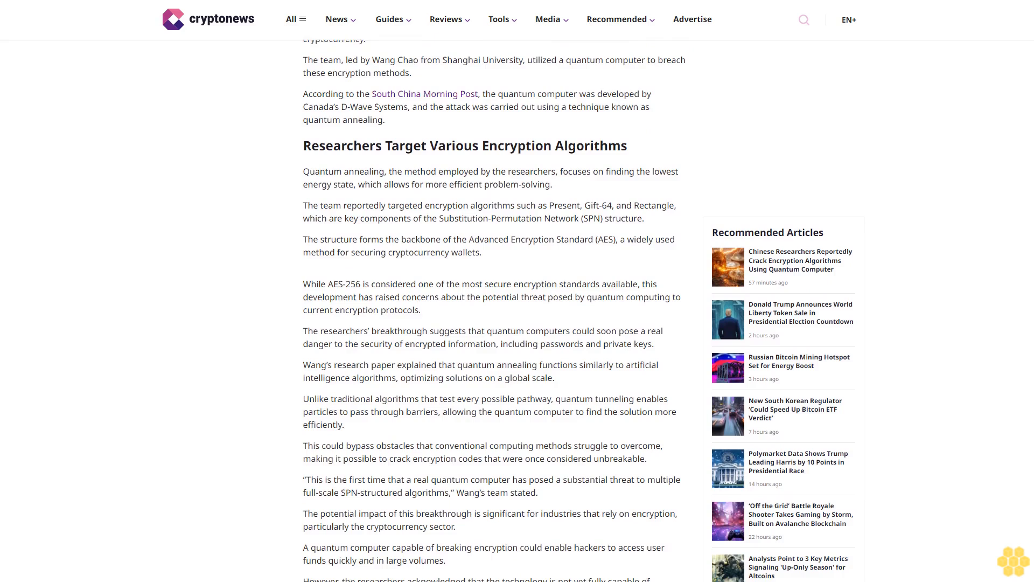
{"action": "scroll", "scroll_direction": "down", "scroll_amount": 3}
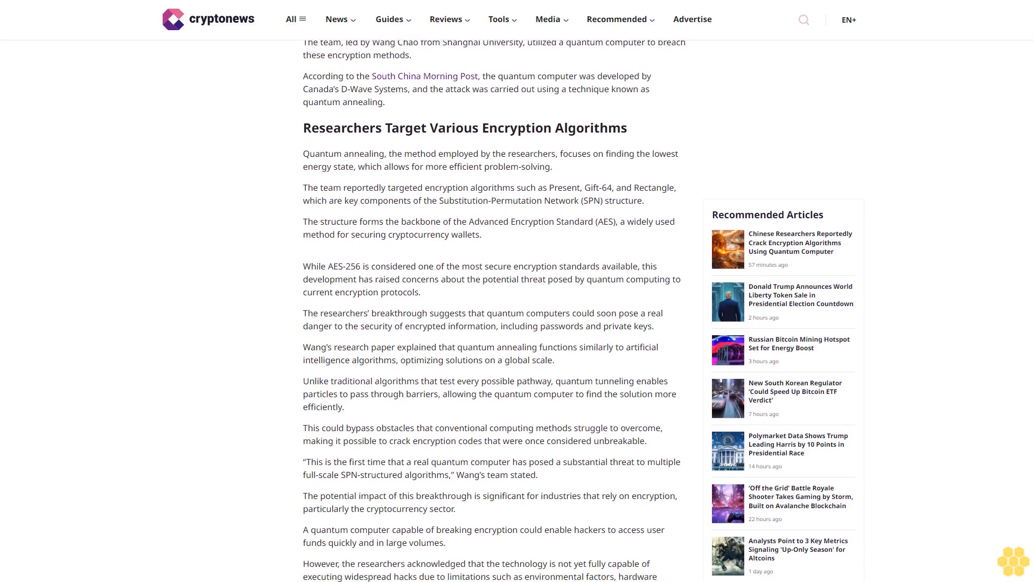
{"action": "scroll", "scroll_direction": "down", "scroll_amount": 3}
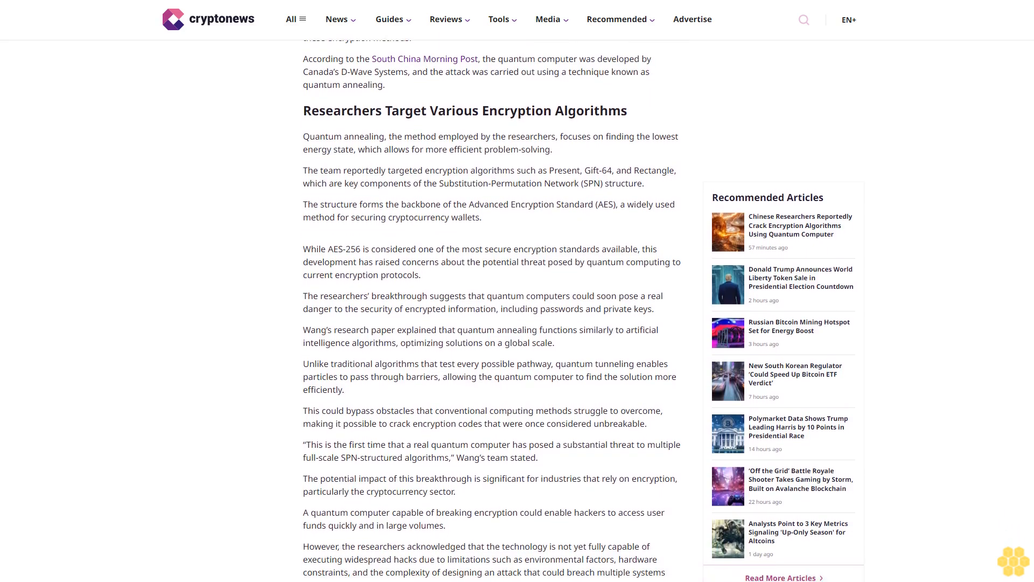
{"action": "scroll", "scroll_direction": "down", "scroll_amount": 3}
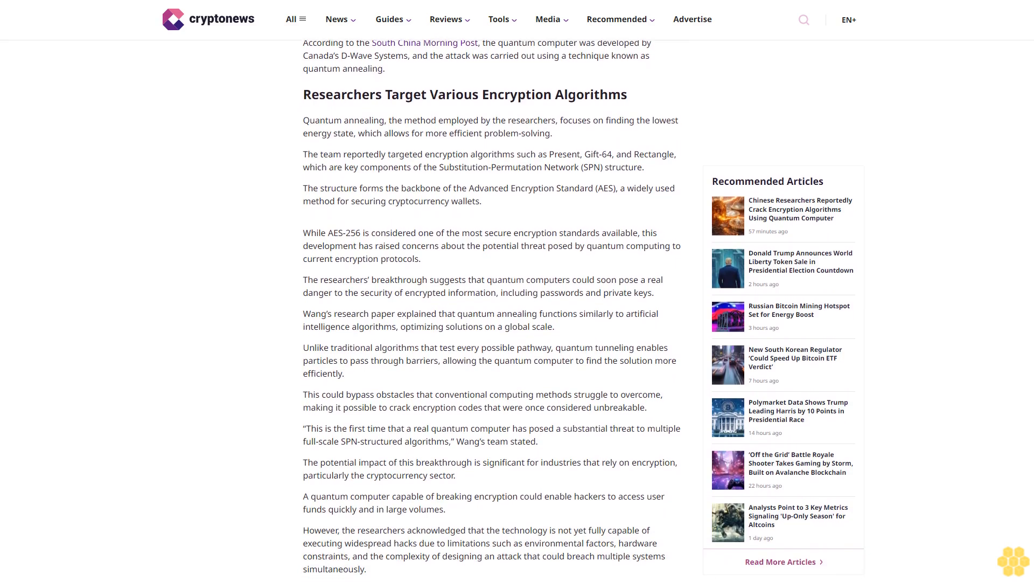
{"action": "scroll", "scroll_direction": "down", "scroll_amount": 3}
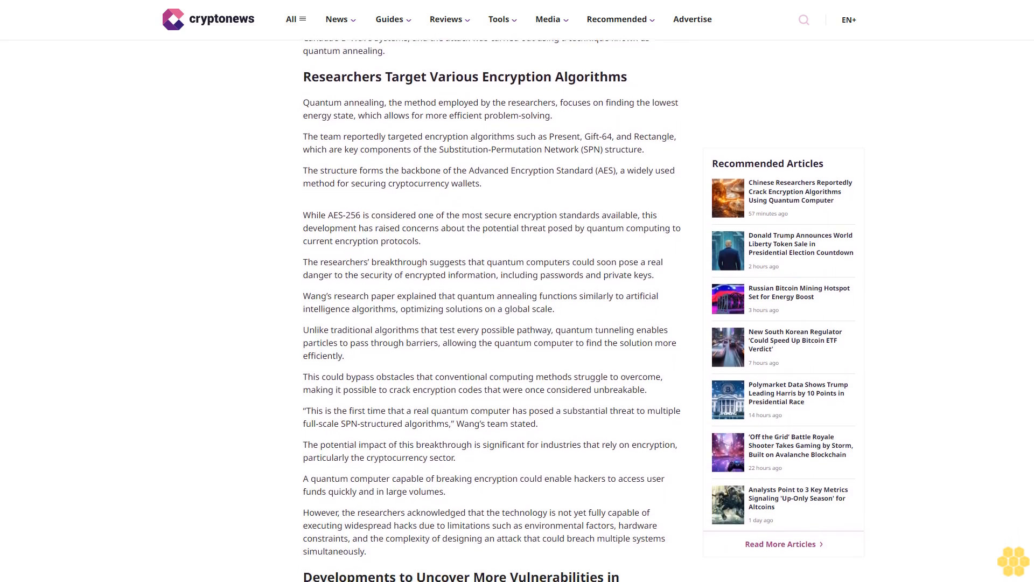
{"action": "scroll", "scroll_direction": "down", "scroll_amount": 3}
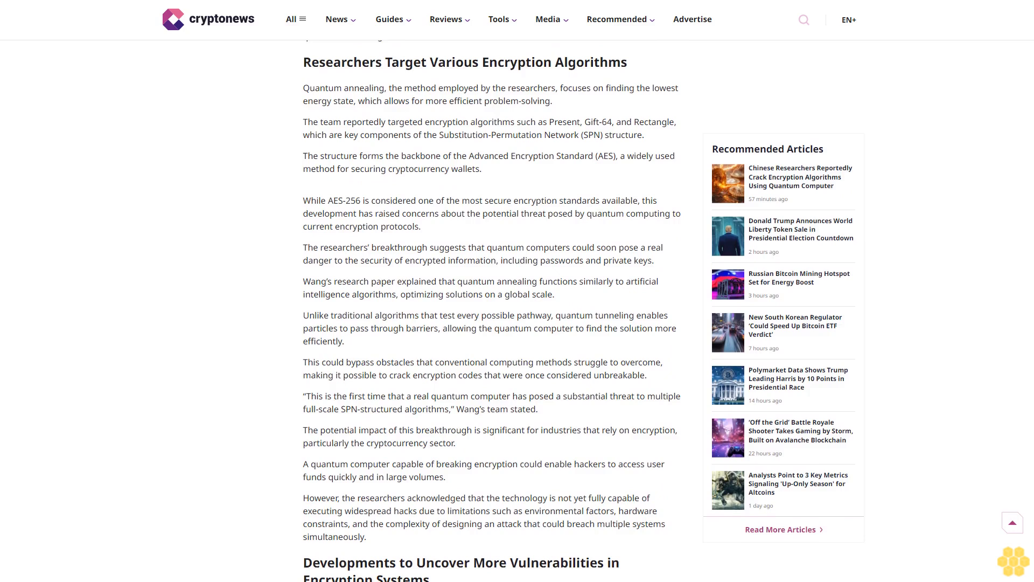
{"action": "scroll", "scroll_direction": "down", "scroll_amount": 3}
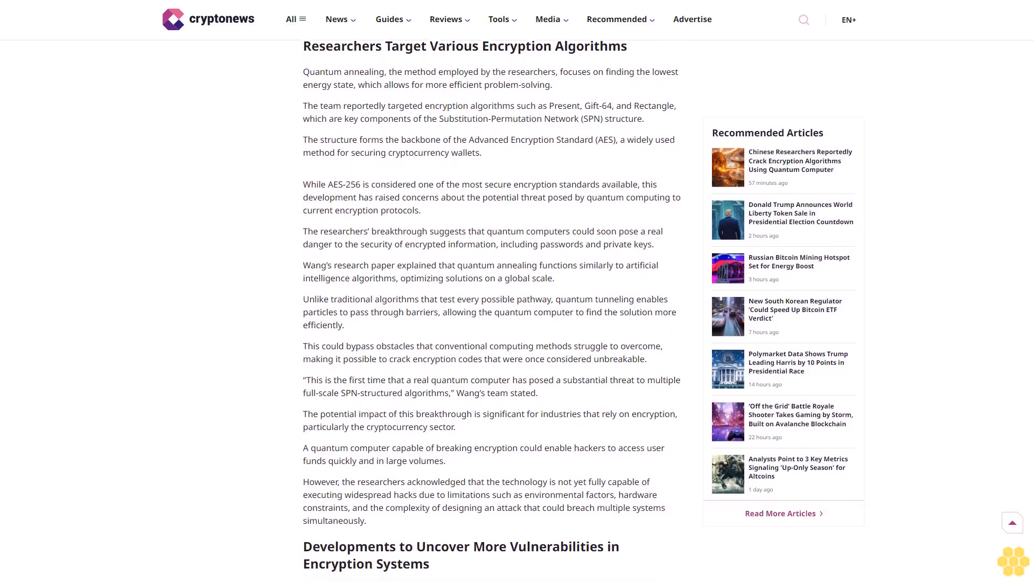
{"action": "scroll", "scroll_direction": "down", "scroll_amount": 3}
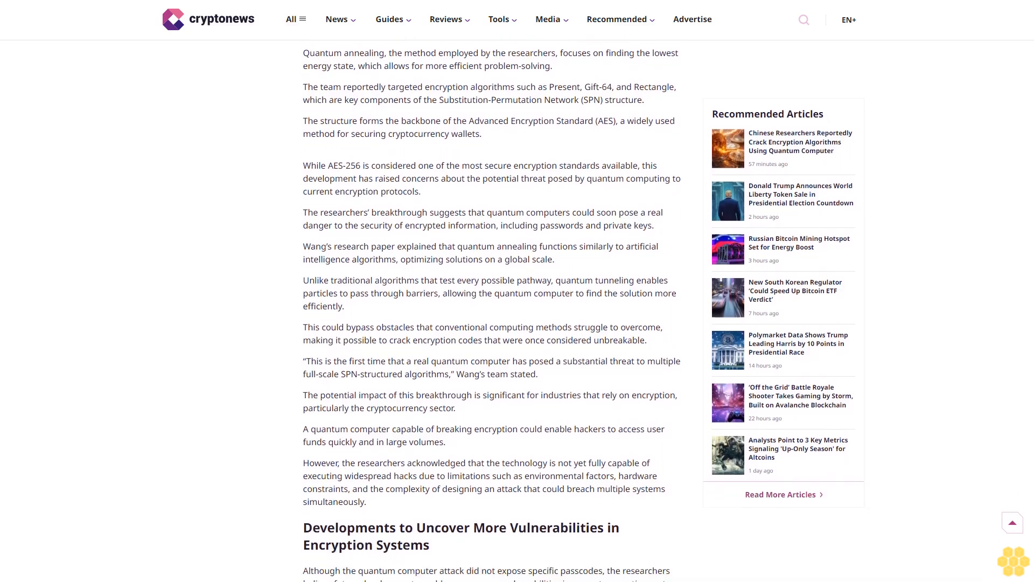
{"action": "scroll", "scroll_direction": "down", "scroll_amount": 3}
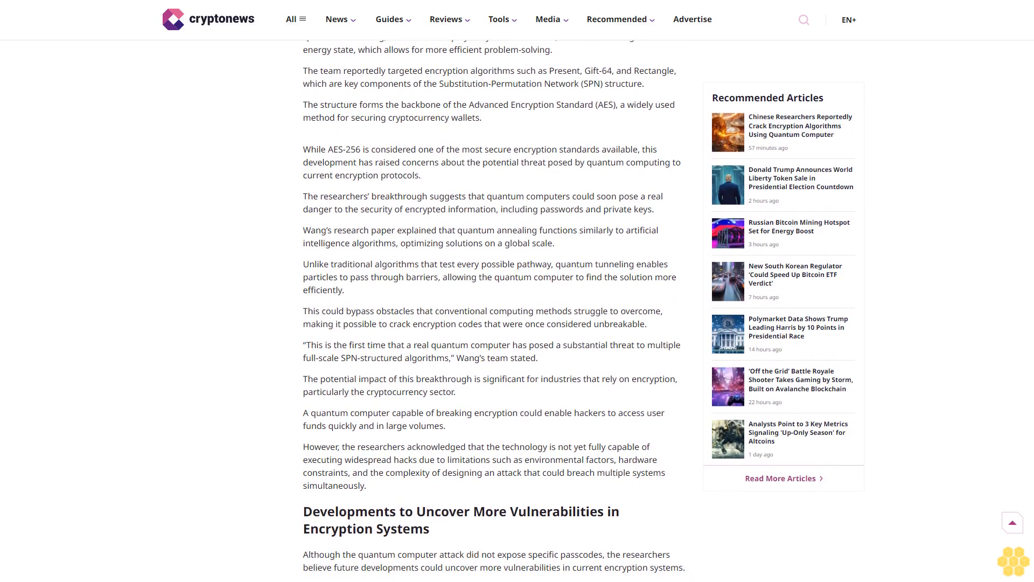
{"action": "scroll", "scroll_direction": "down", "scroll_amount": 3}
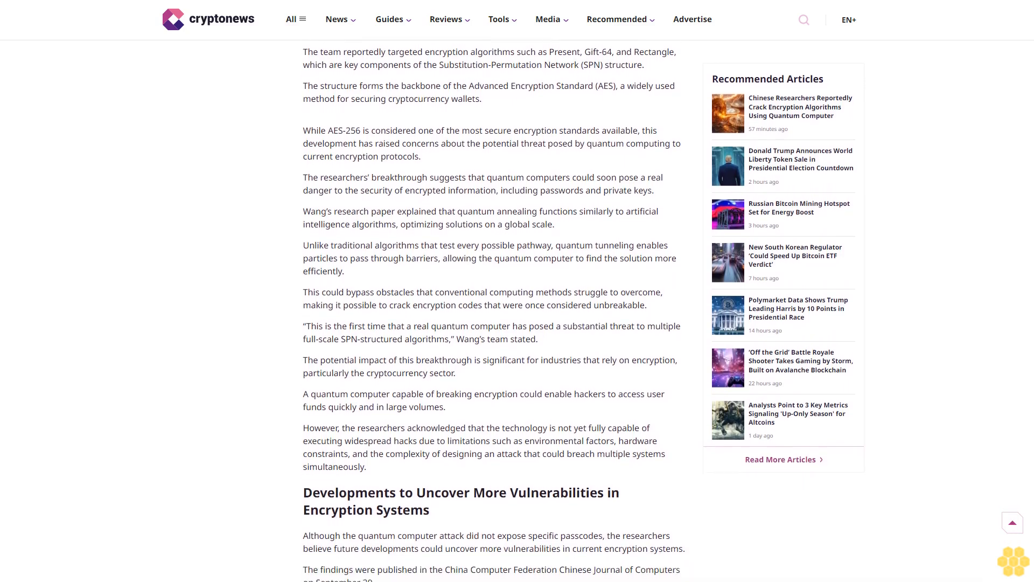
{"action": "scroll", "scroll_direction": "down", "scroll_amount": 3}
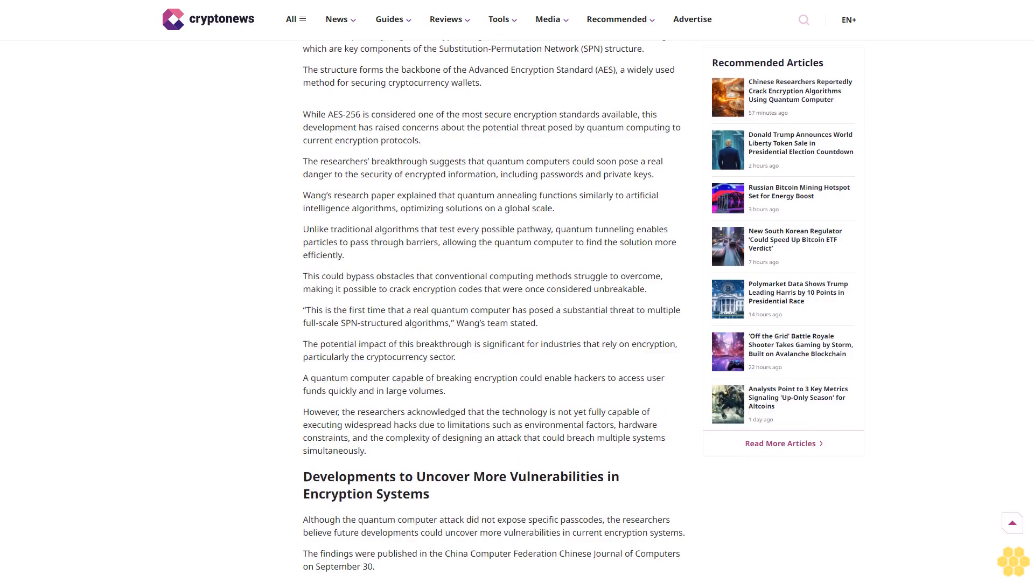
{"action": "scroll", "scroll_direction": "down", "scroll_amount": 3}
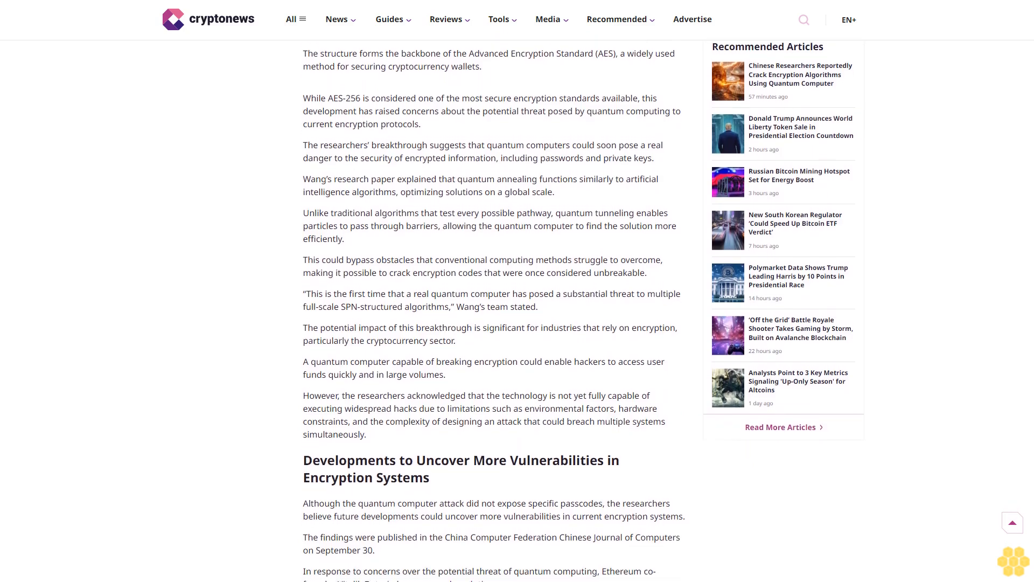
{"action": "scroll", "scroll_direction": "down", "scroll_amount": 3}
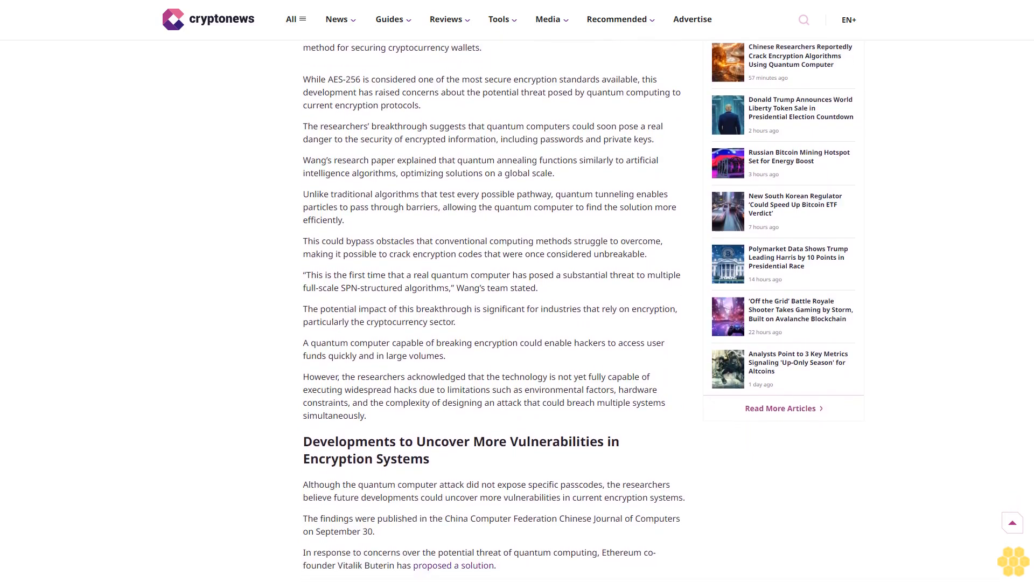
{"action": "scroll", "scroll_direction": "down", "scroll_amount": 3}
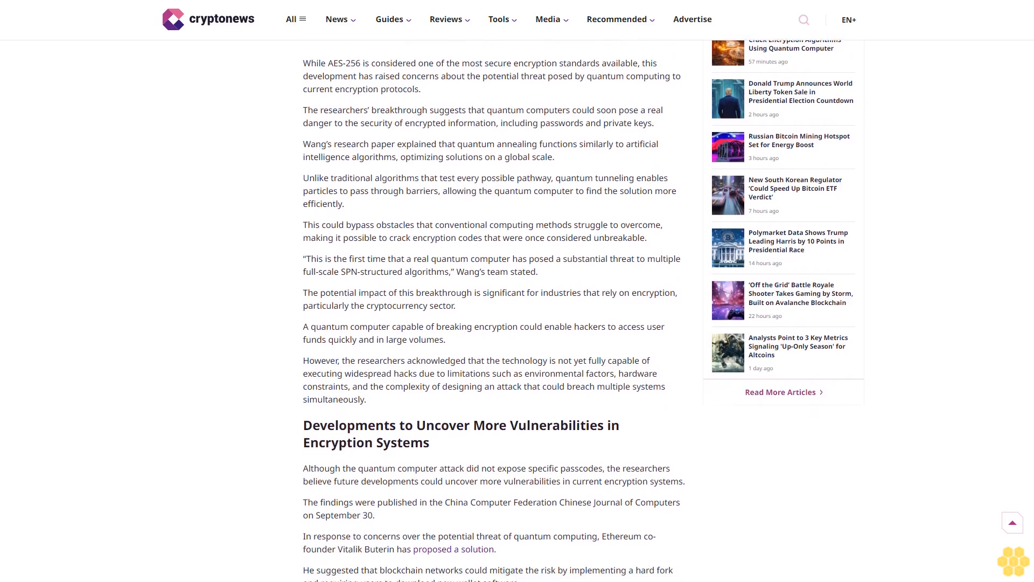
{"action": "scroll", "scroll_direction": "down", "scroll_amount": 3}
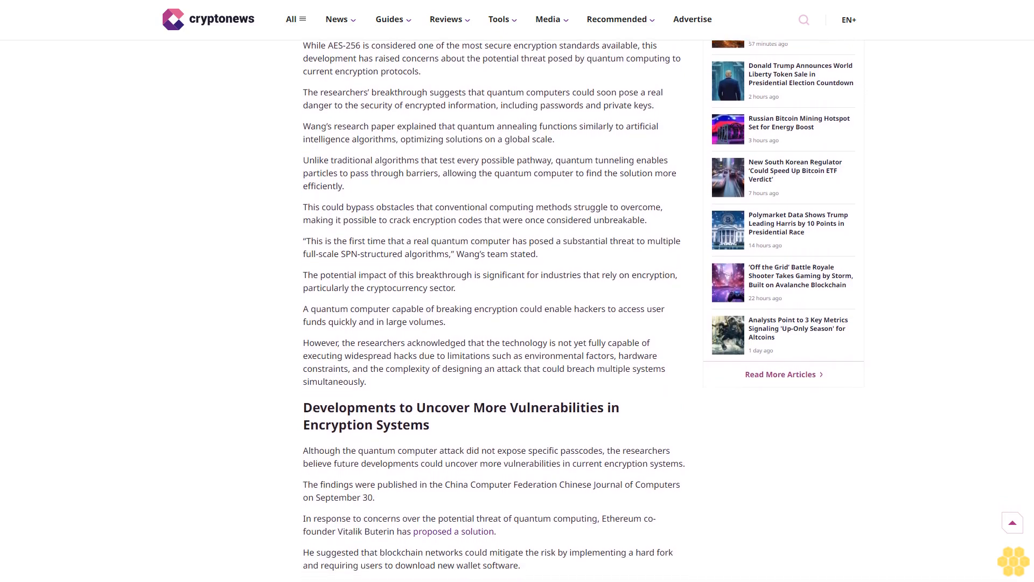
{"action": "scroll", "scroll_direction": "down", "scroll_amount": 3}
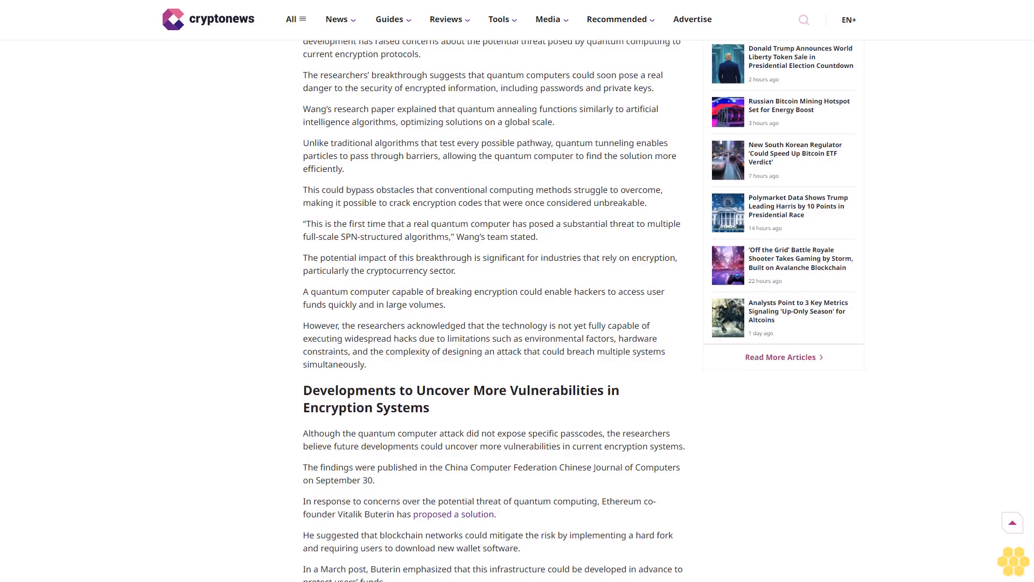
{"action": "scroll", "scroll_direction": "down", "scroll_amount": 3}
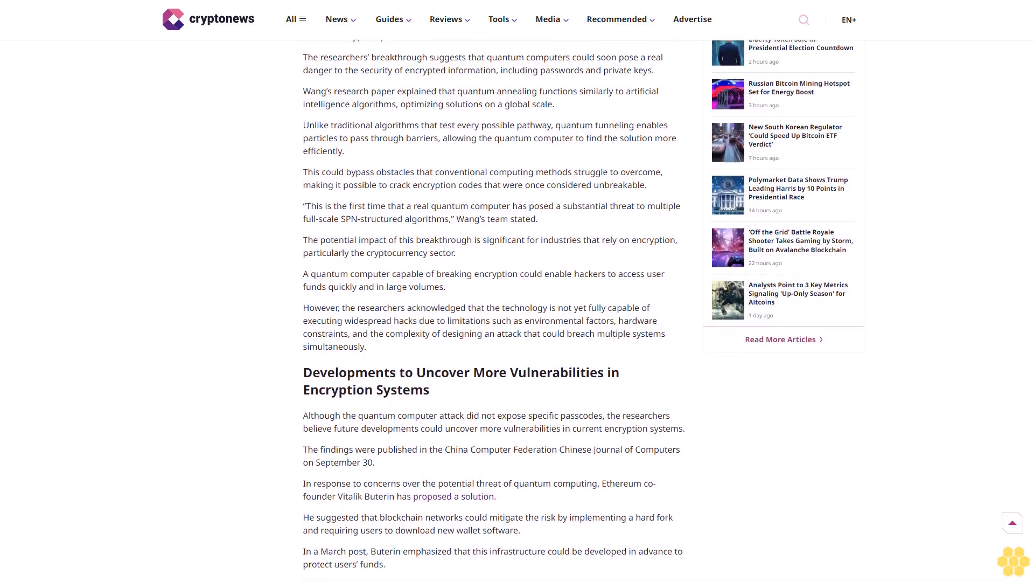
{"action": "scroll", "scroll_direction": "down", "scroll_amount": 3}
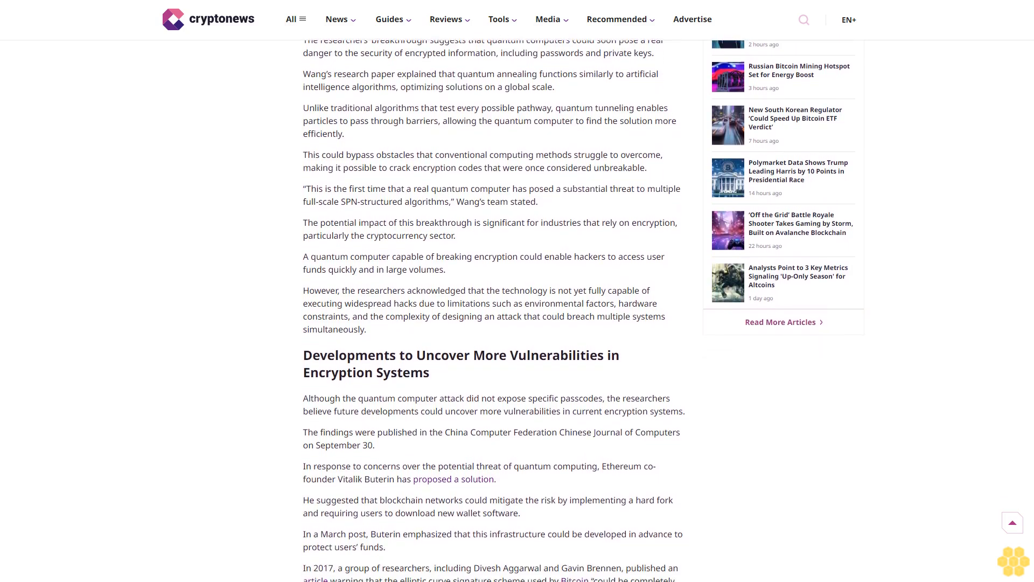
{"action": "scroll", "scroll_direction": "down", "scroll_amount": 3}
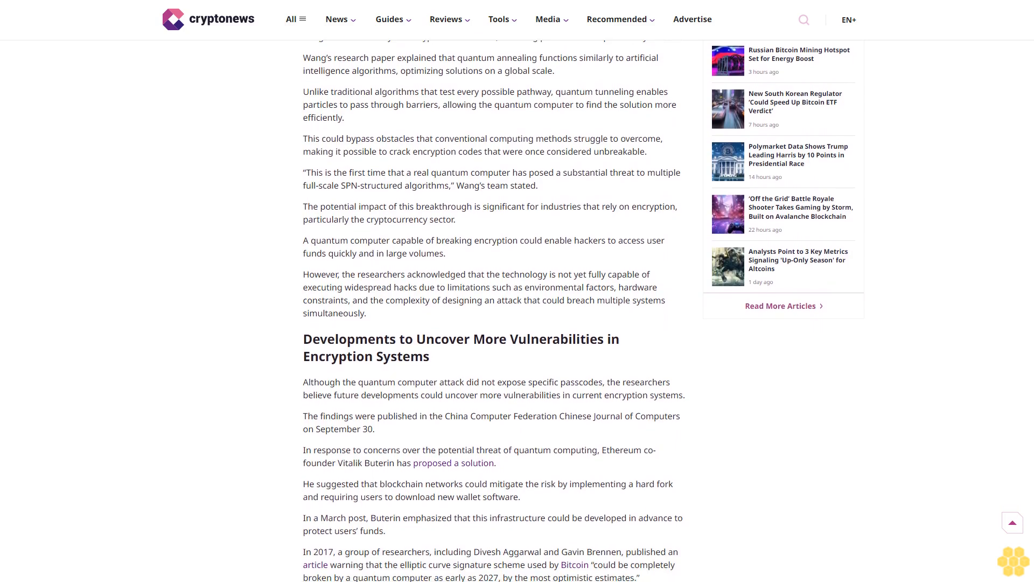
{"action": "scroll", "scroll_direction": "down", "scroll_amount": 3}
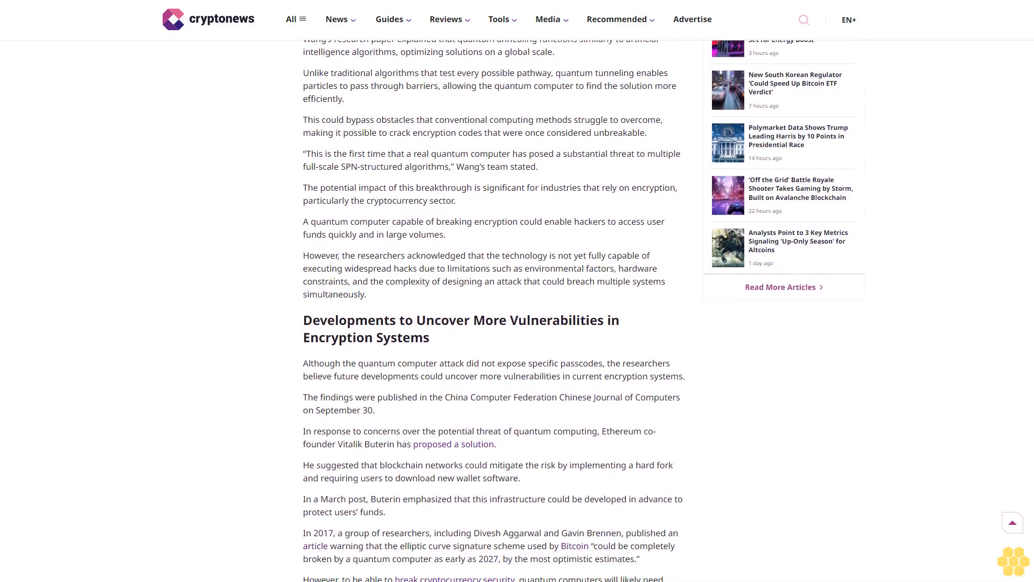
{"action": "scroll", "scroll_direction": "down", "scroll_amount": 3}
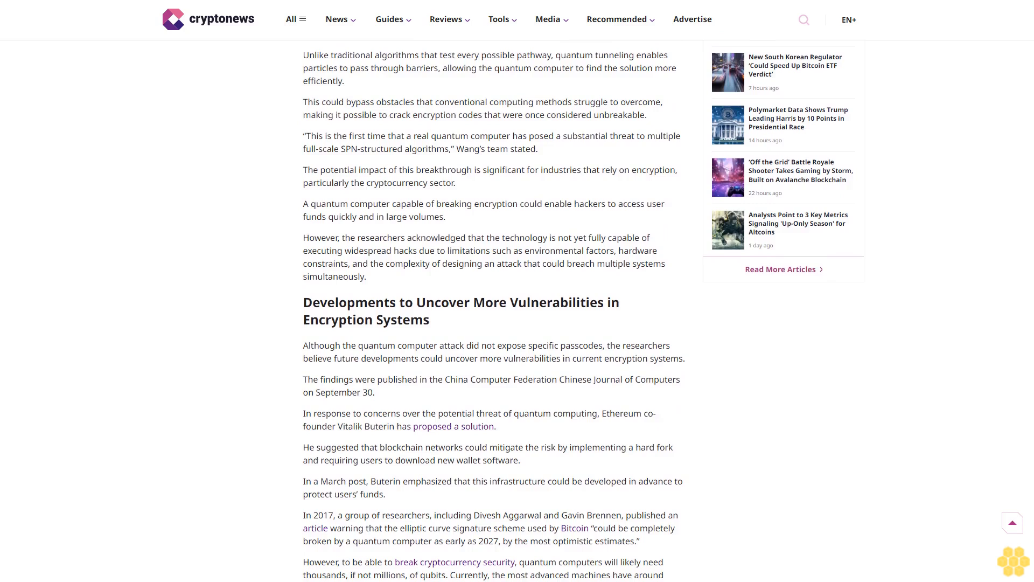
{"action": "scroll", "scroll_direction": "down", "scroll_amount": 3}
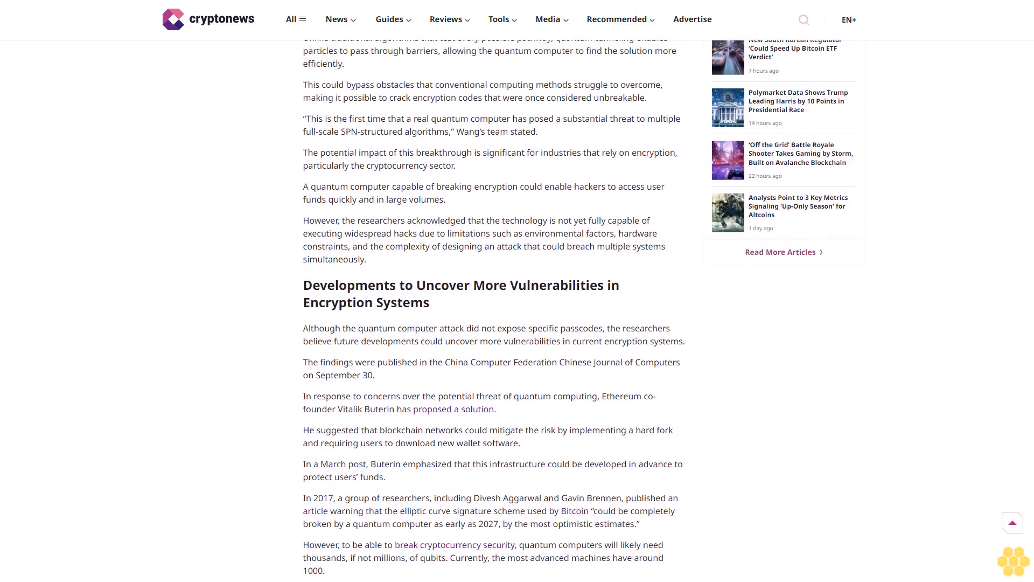
{"action": "scroll", "scroll_direction": "down", "scroll_amount": 3}
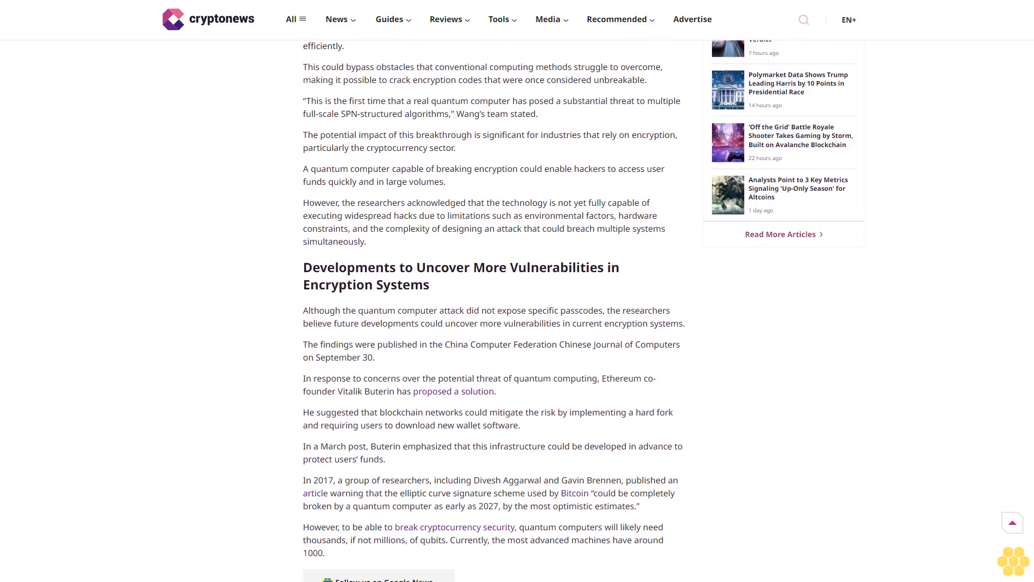
{"action": "scroll", "scroll_direction": "down", "scroll_amount": 3}
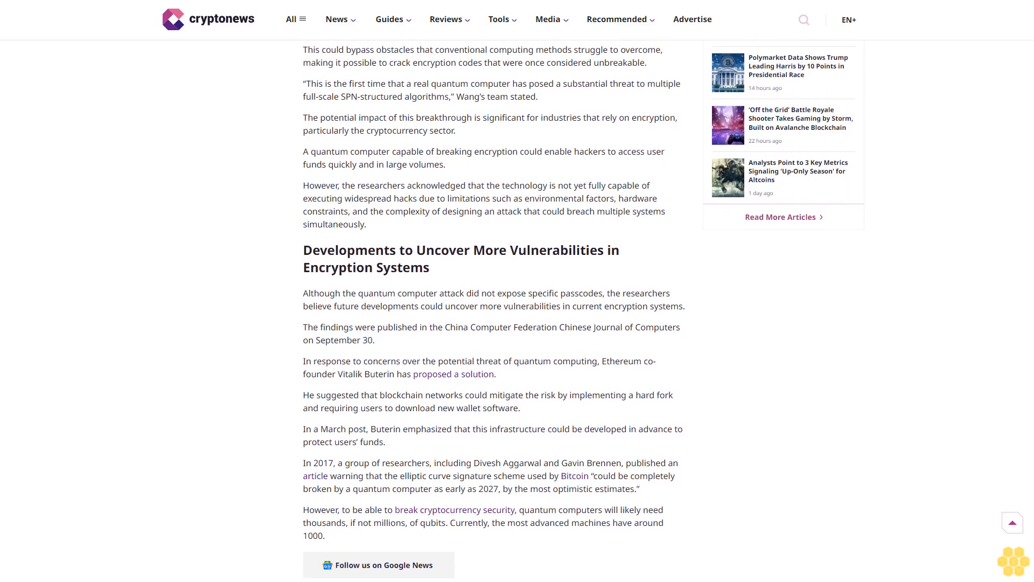
{"action": "scroll", "scroll_direction": "down", "scroll_amount": 3}
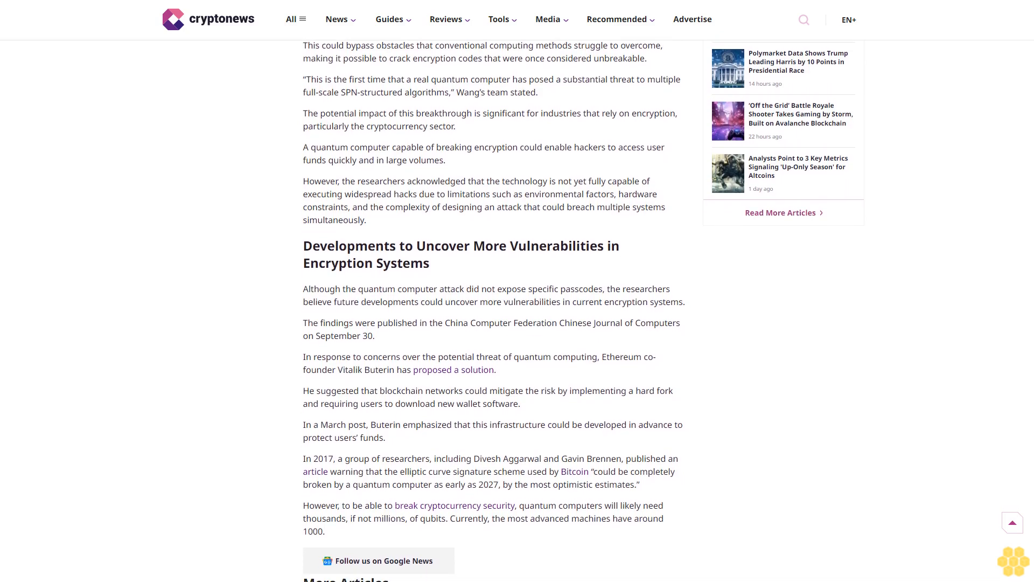